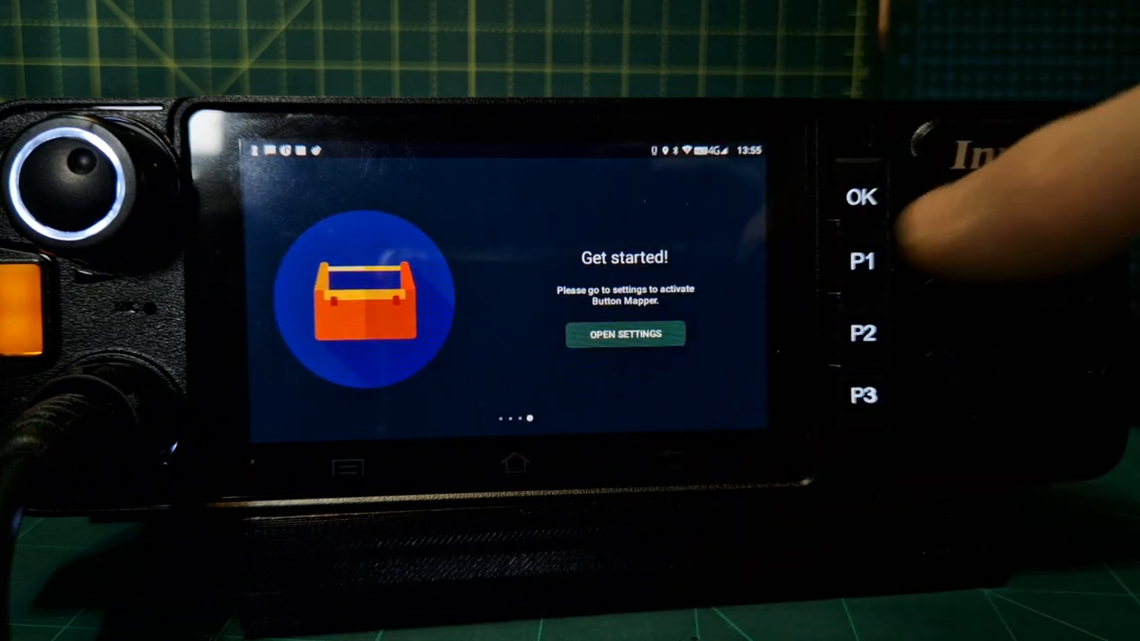
Step: Enable the Button Mapper accessibility service via OPEN SETTINGS and return to the button list
left_click(626, 335)
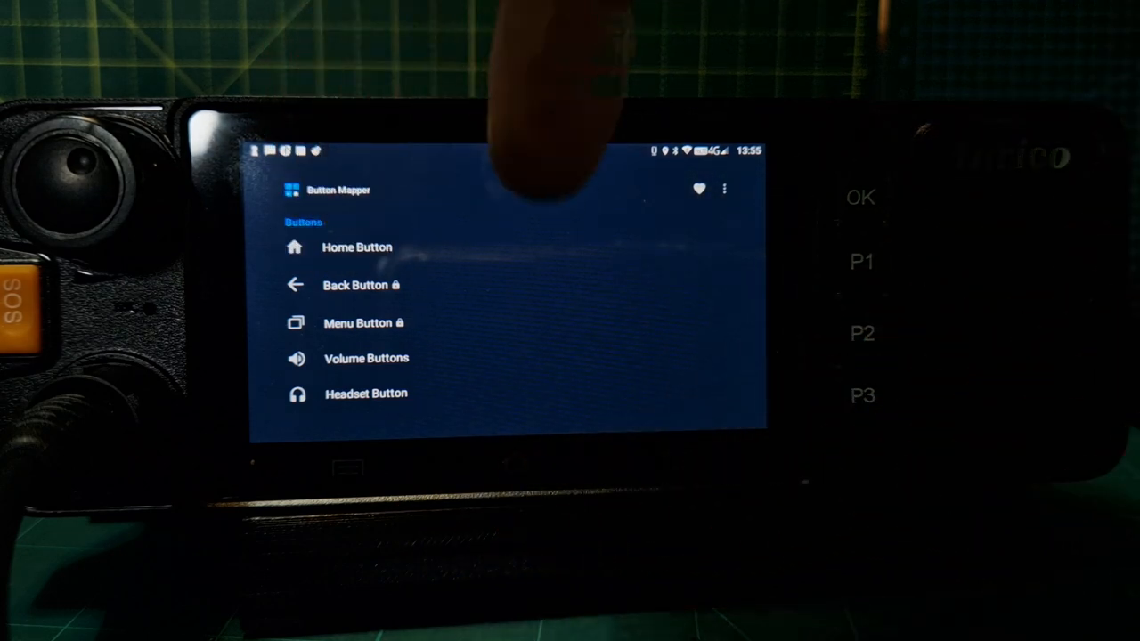
Step: Begin adding a custom button and capture the P1 key as F1 (131)
scroll("down", 3)
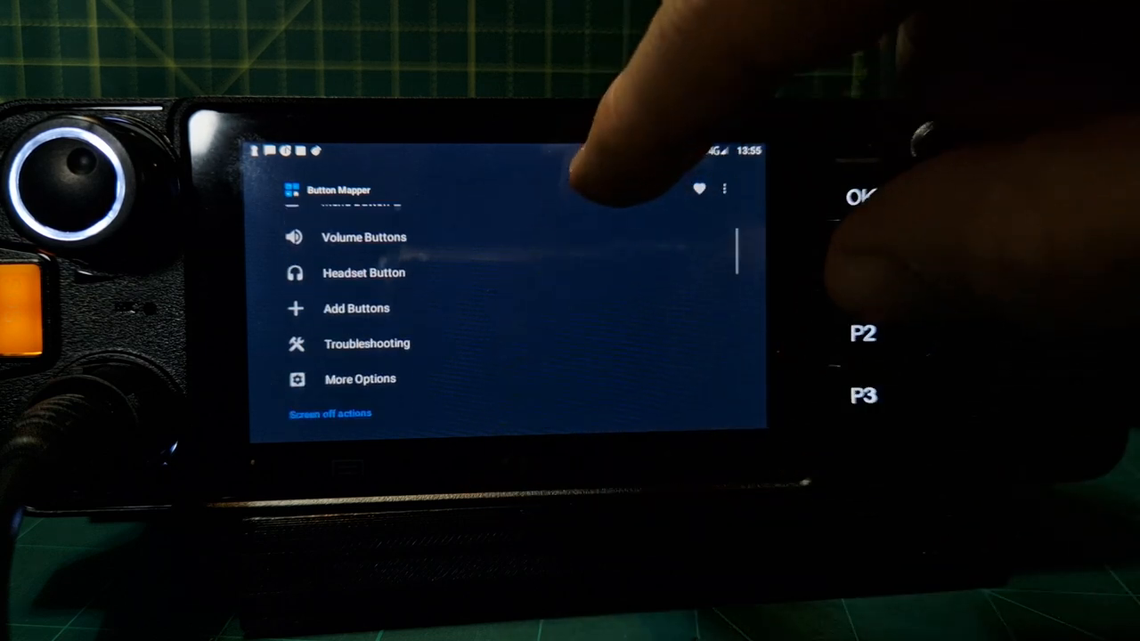
left_click(357, 308)
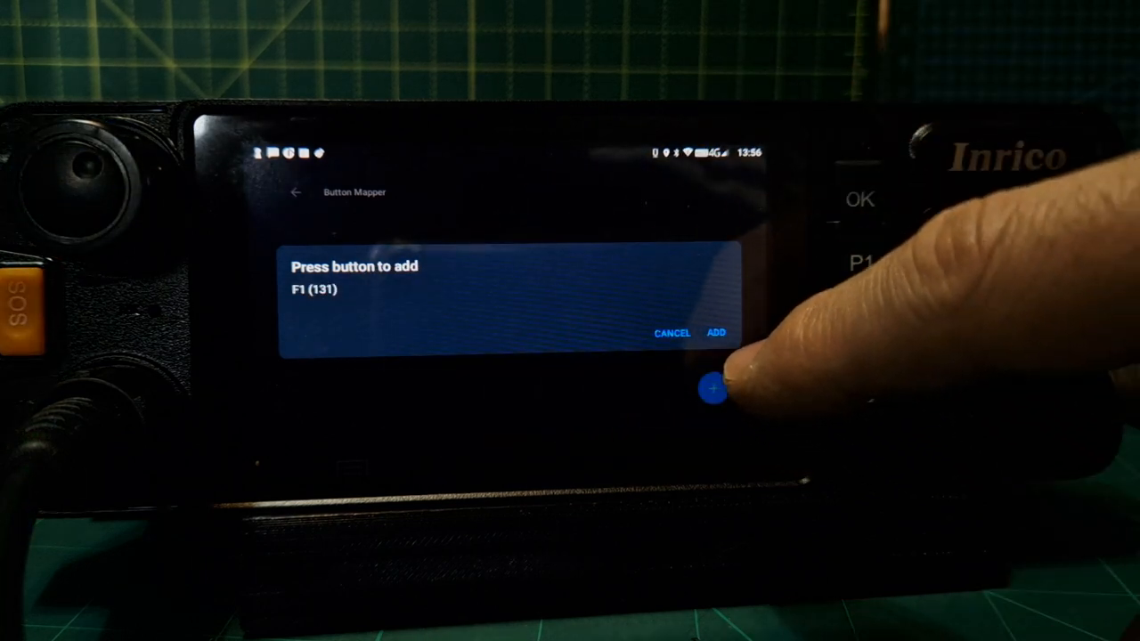
Step: Confirm F1 (131) as a custom button, declining the Pro upgrade, and review its Single tap options
left_click(716, 334)
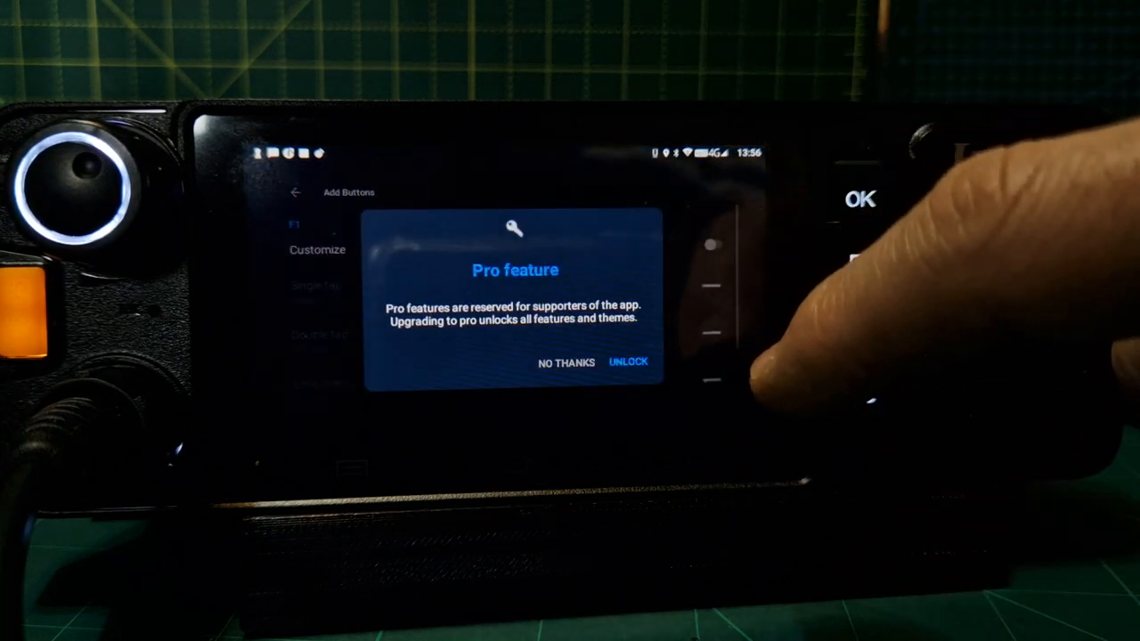
left_click(567, 364)
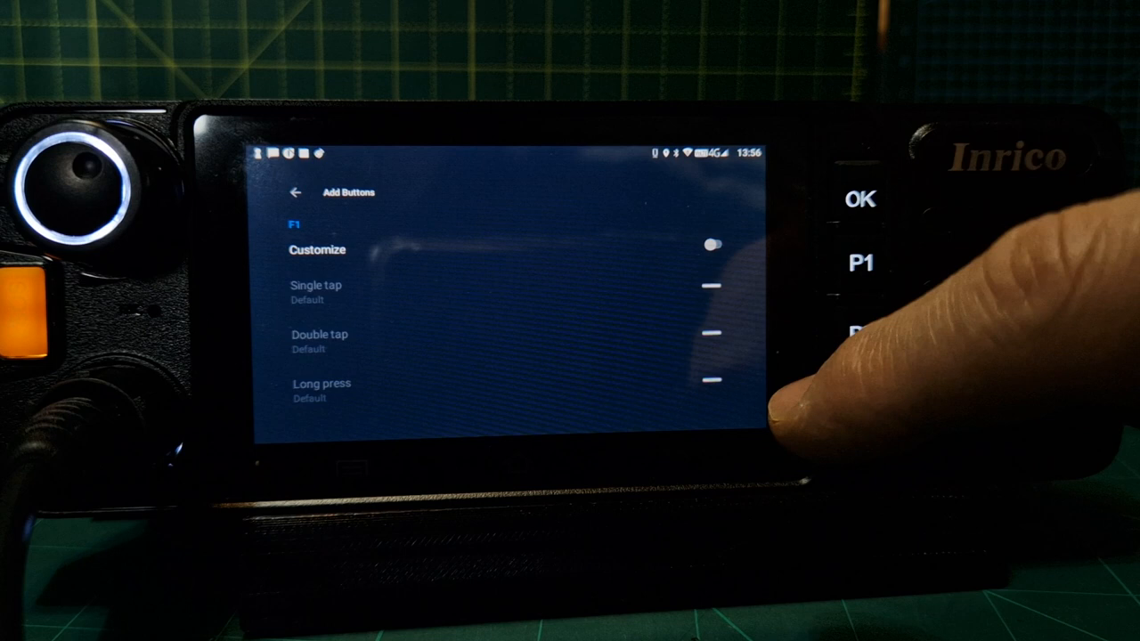
scroll("down", 3)
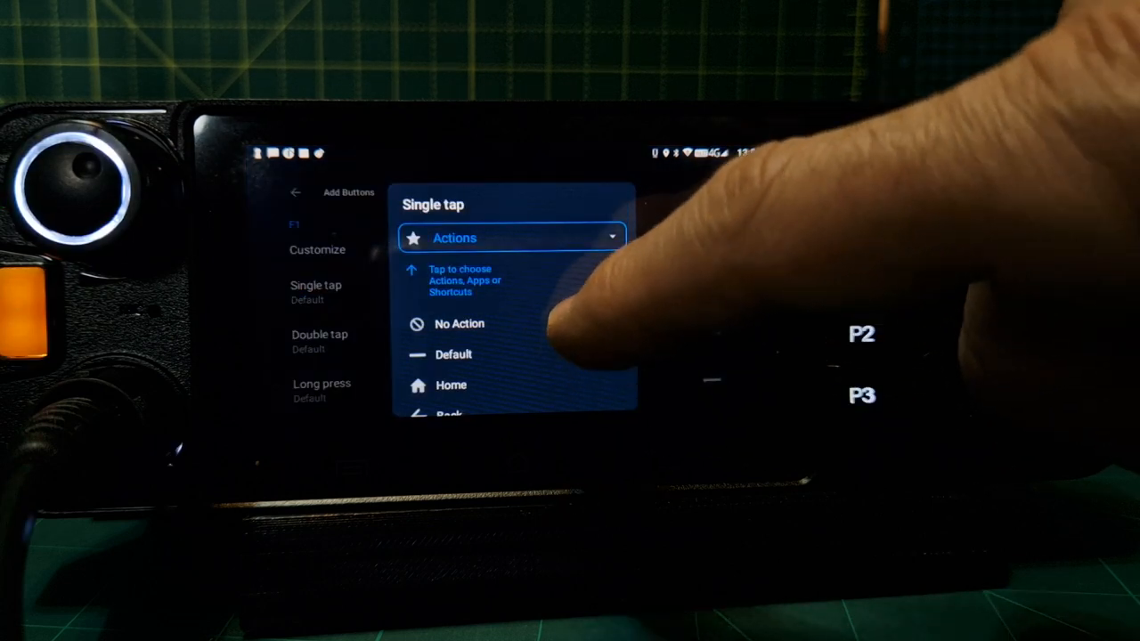
scroll("down", 3)
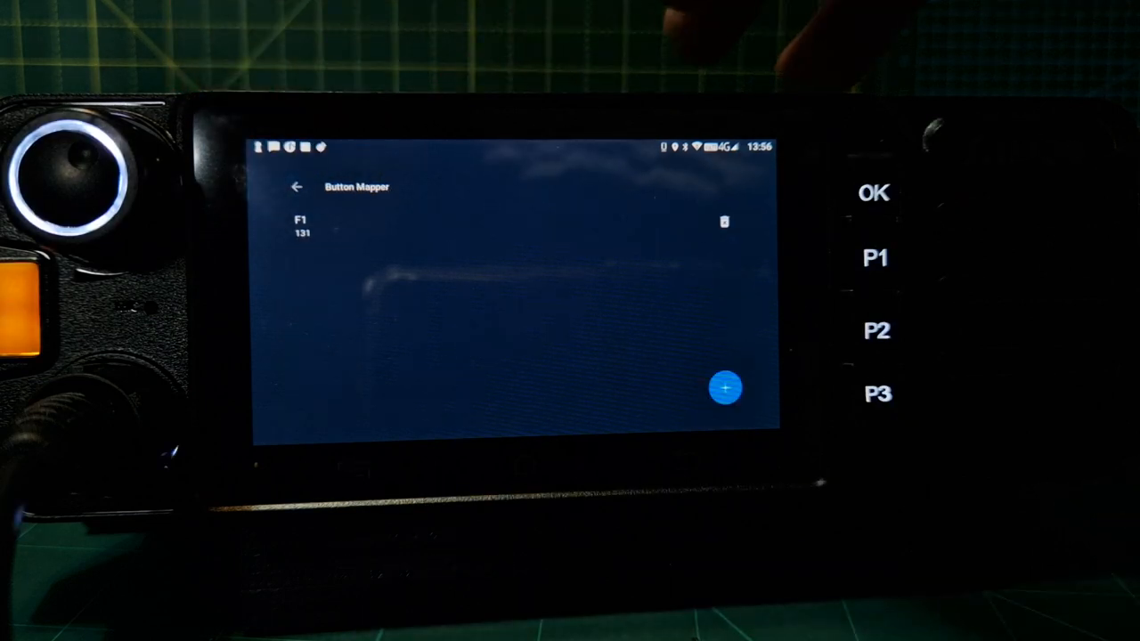
Step: Add the P2 key as DPAD_UP (19) and bring up its Single tap action chooser
left_click(727, 387)
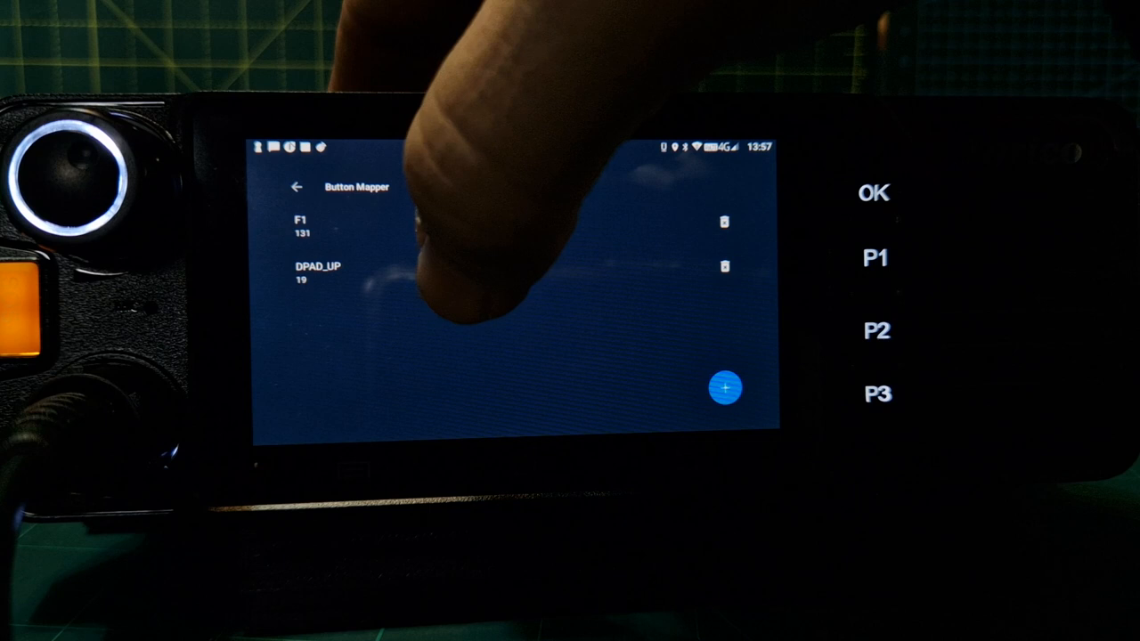
left_click(727, 389)
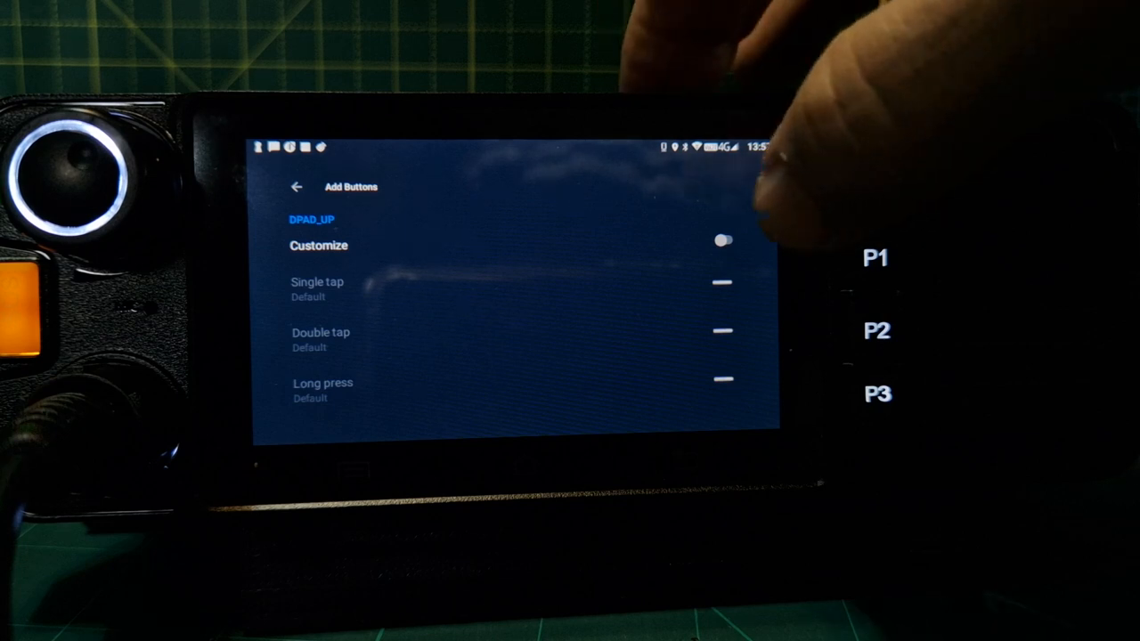
left_click(724, 240)
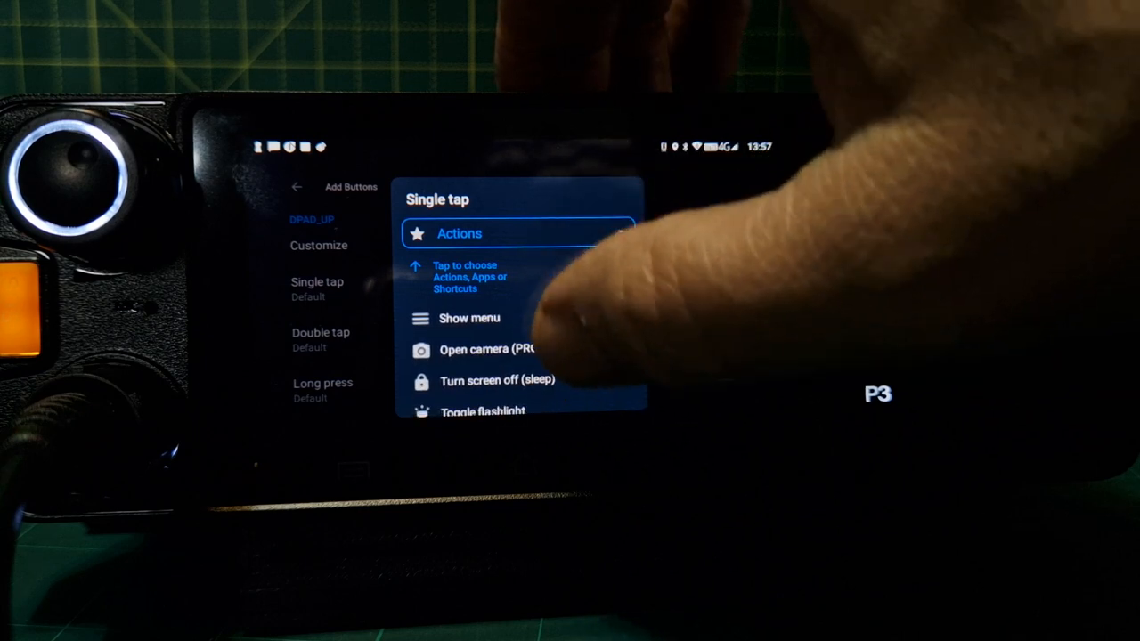
Step: Assign Split screen to DPAD_UP's single tap and return to the button list
scroll("up", 3)
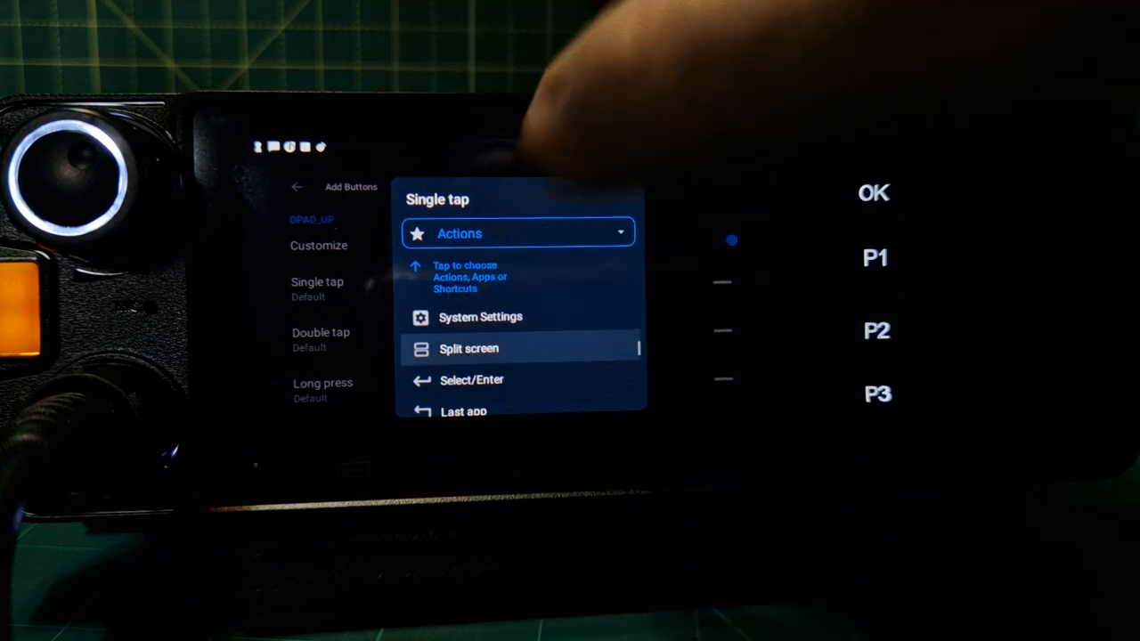
left_click(470, 347)
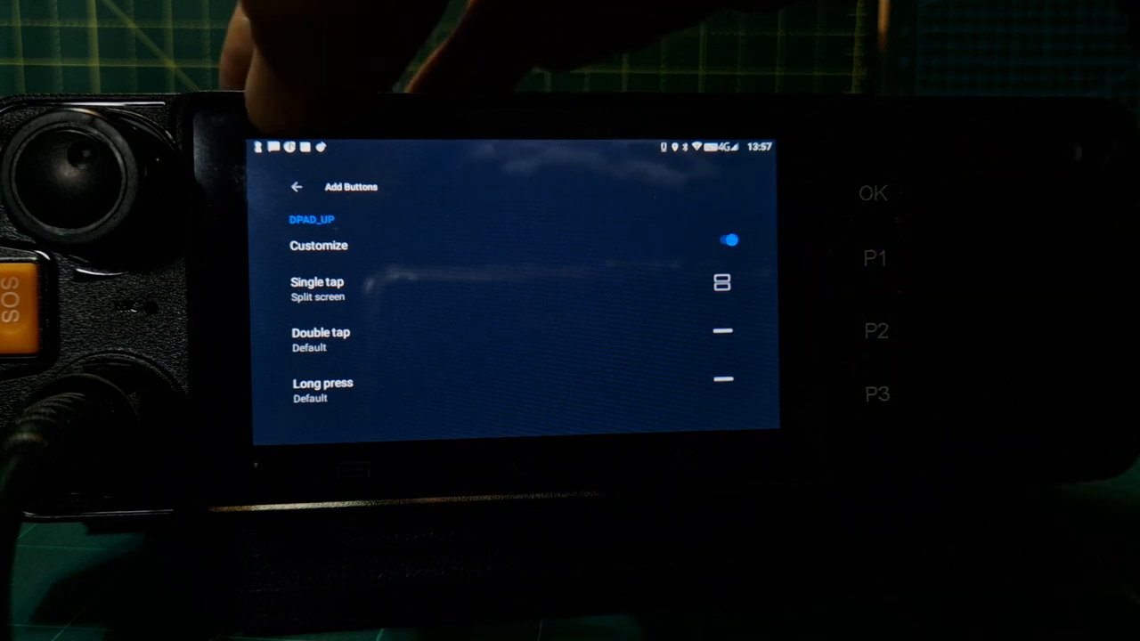
left_click(296, 187)
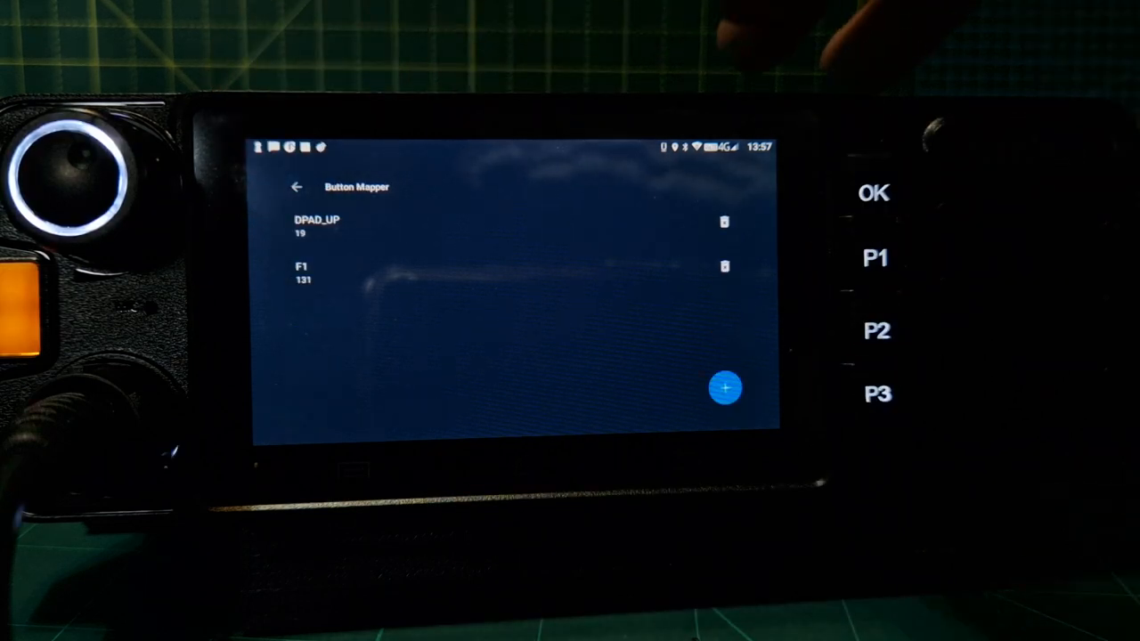
Step: Add the P3 key as DPAD_DOWN and bring up its Single tap action chooser
left_click(727, 388)
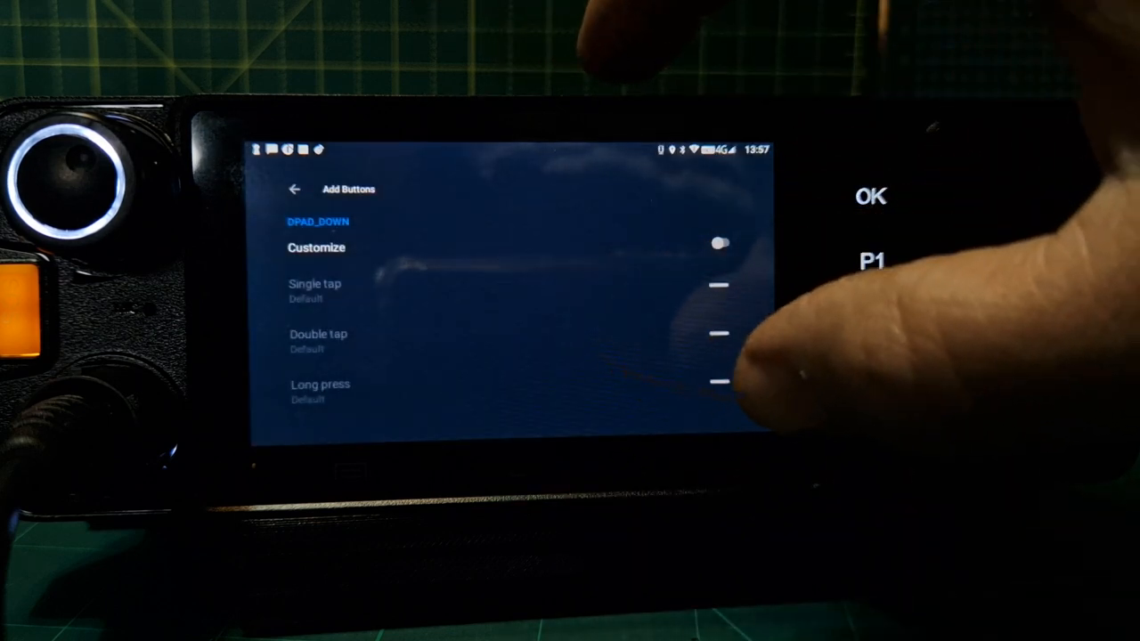
left_click(721, 244)
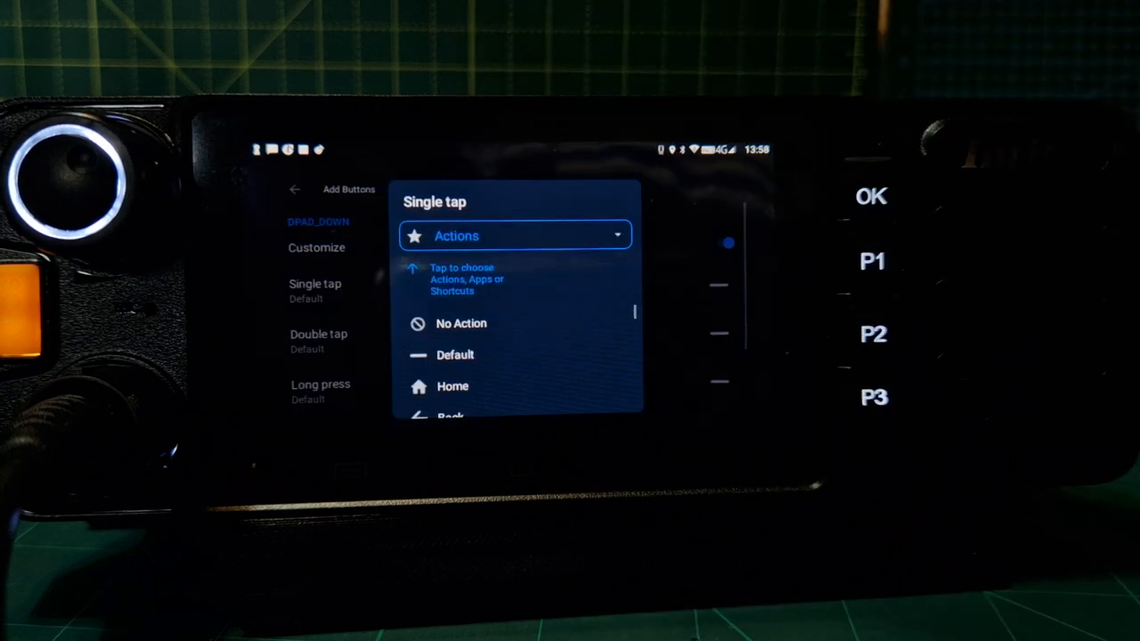
scroll("down", 3)
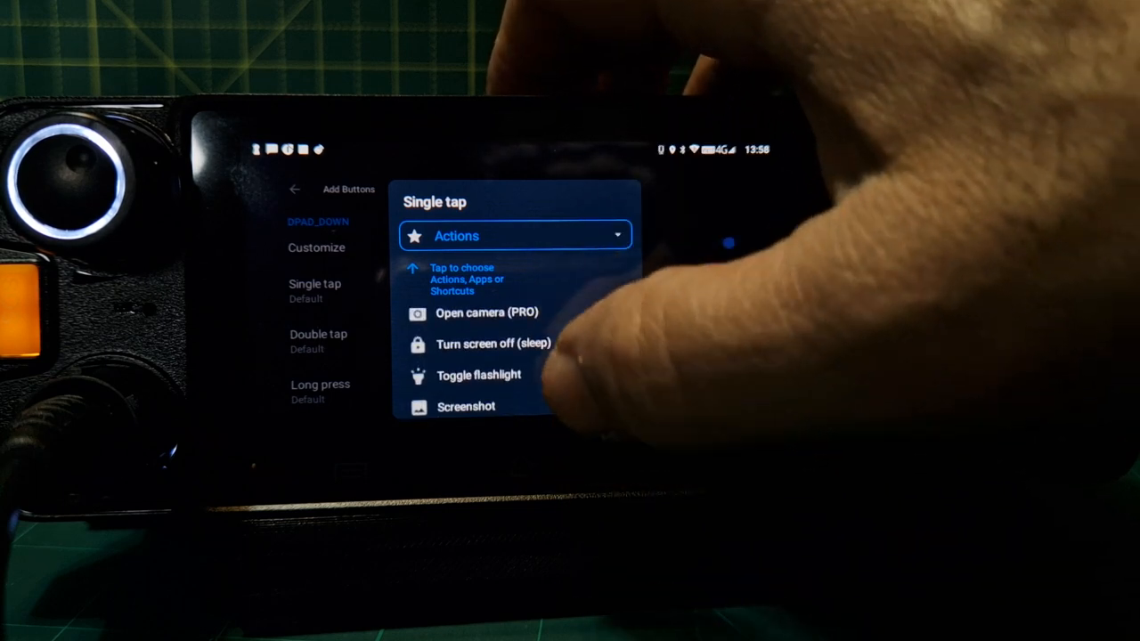
scroll("down", 3)
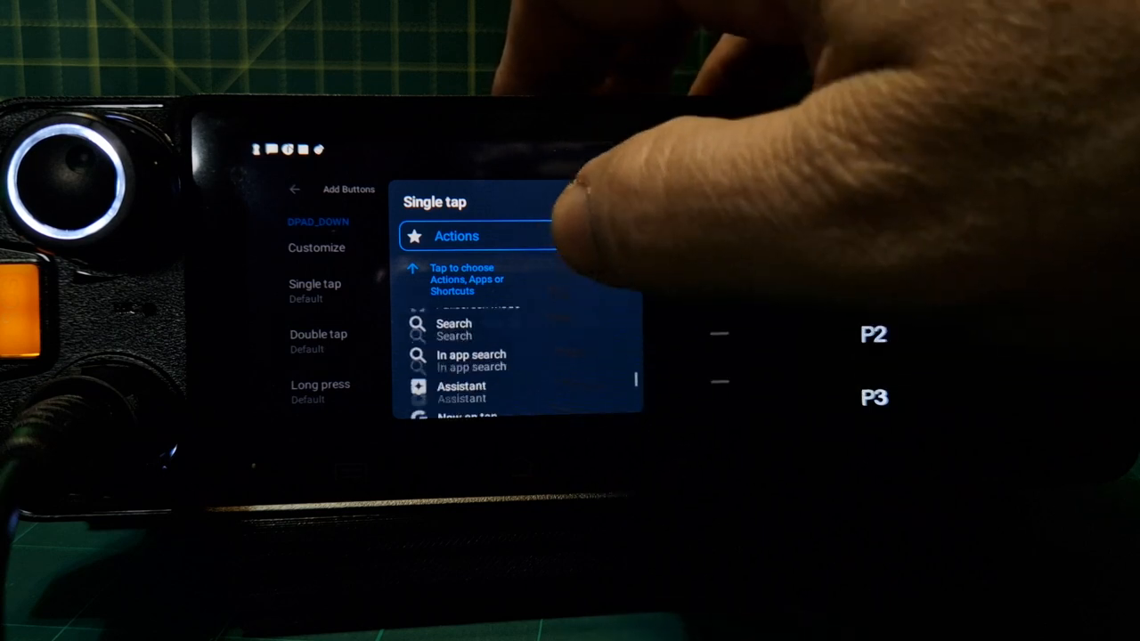
scroll("down", 3)
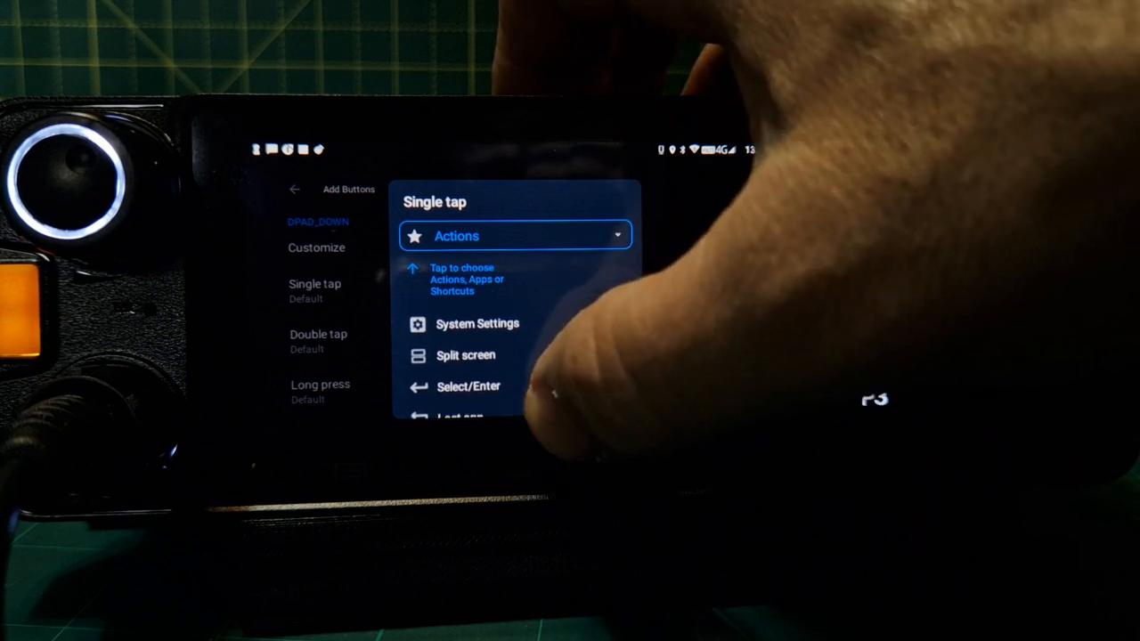
scroll("up", 3)
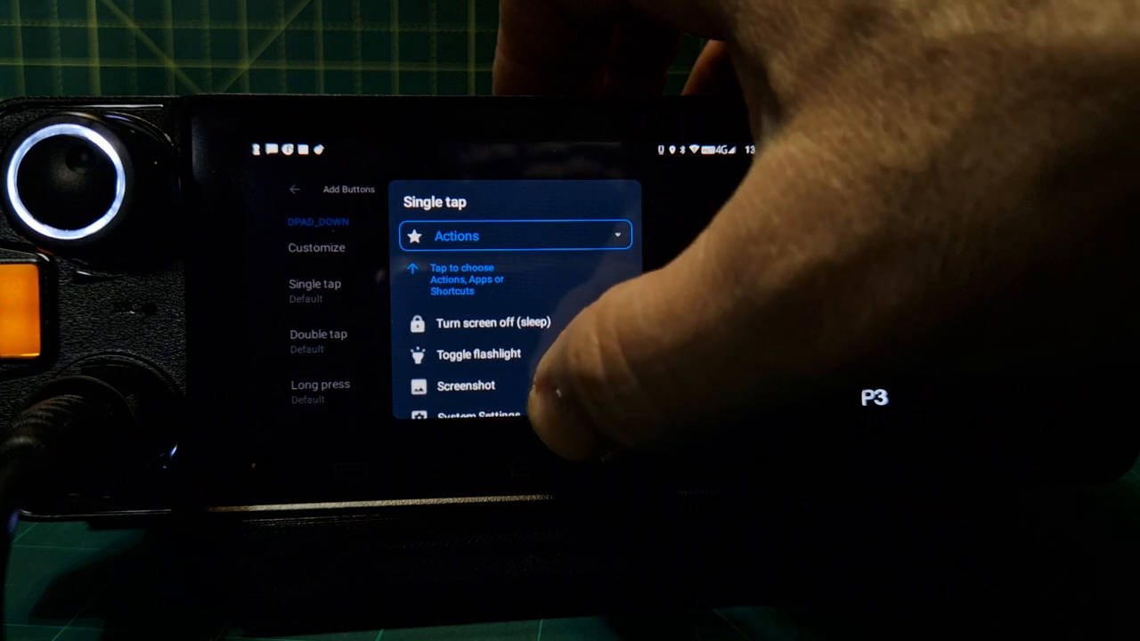
scroll("up", 3)
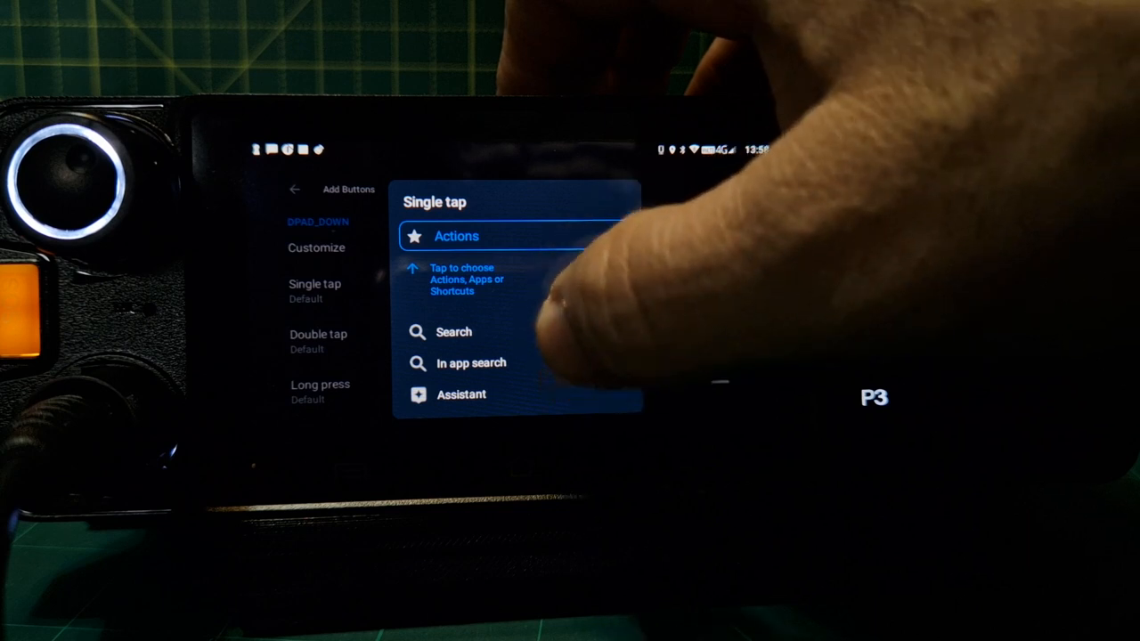
scroll("down", 3)
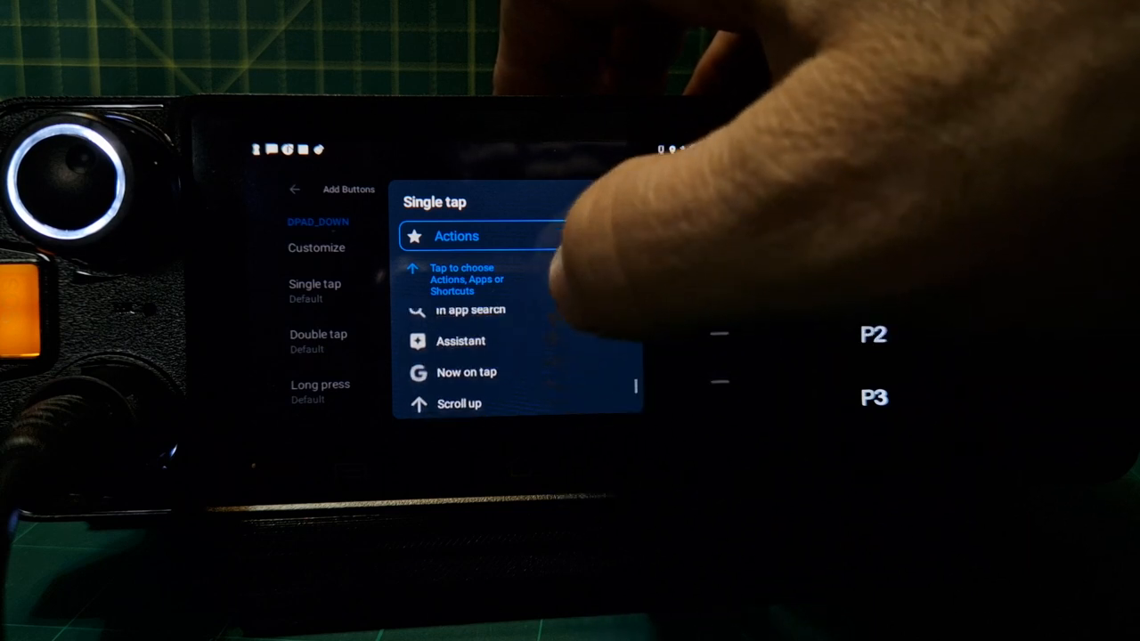
scroll("down", 3)
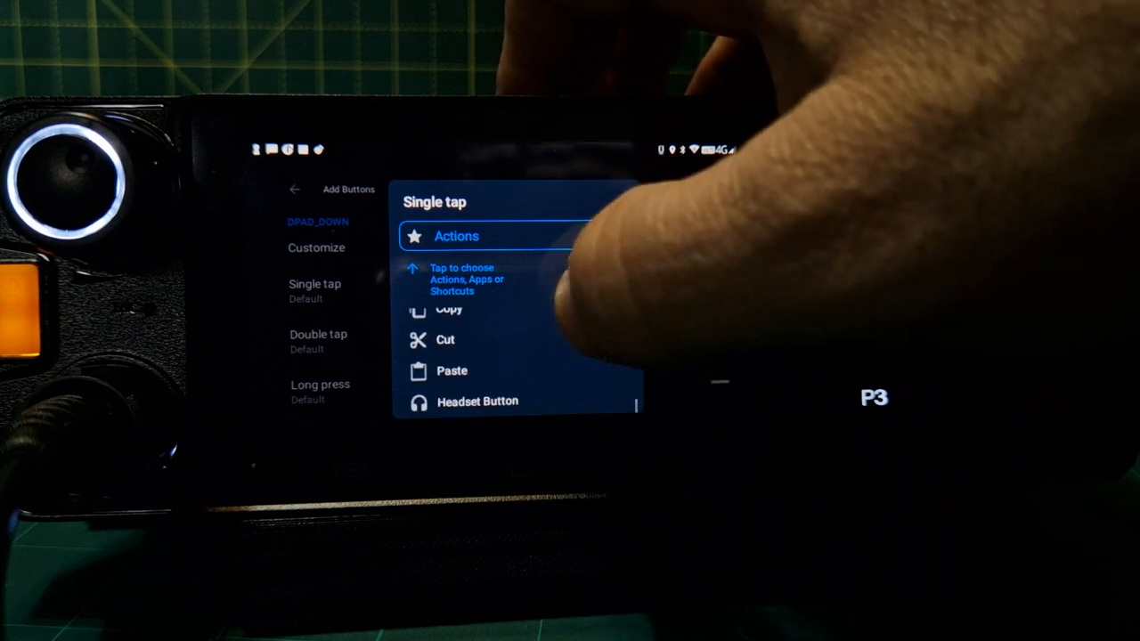
scroll("down", 3)
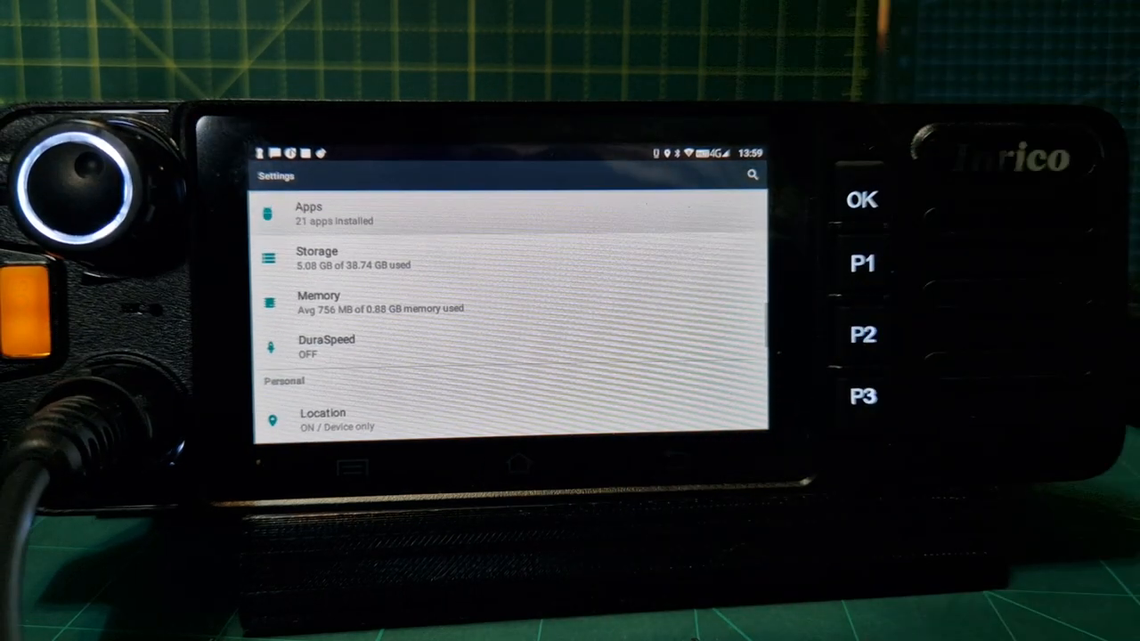
Step: Scroll the Android Settings list down to the Device section with Display and Notifications
scroll("down", 3)
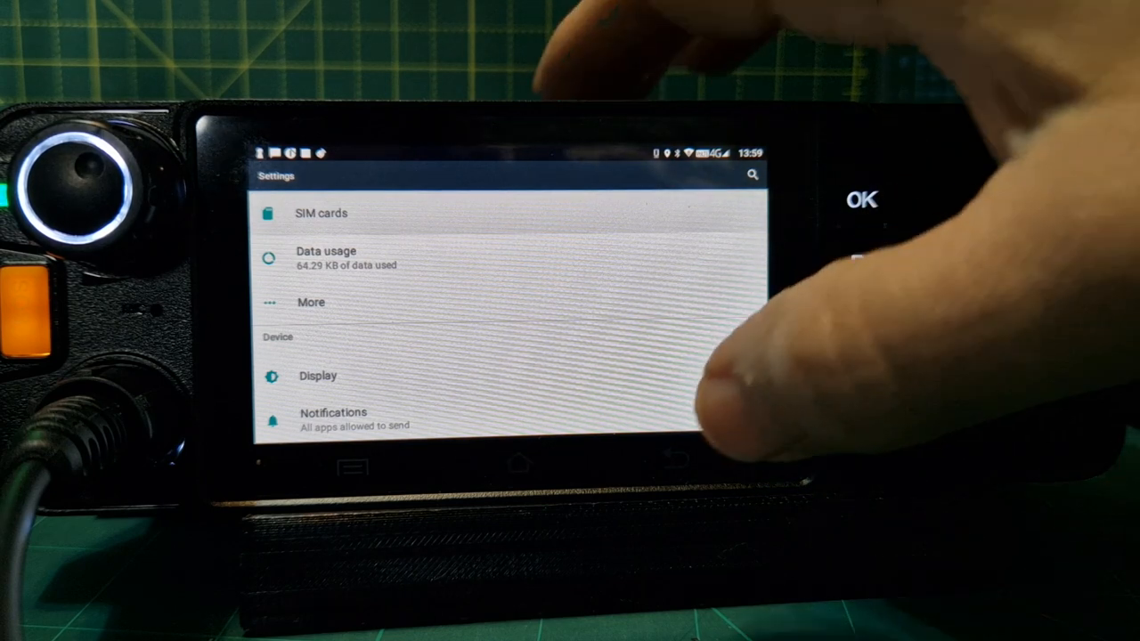